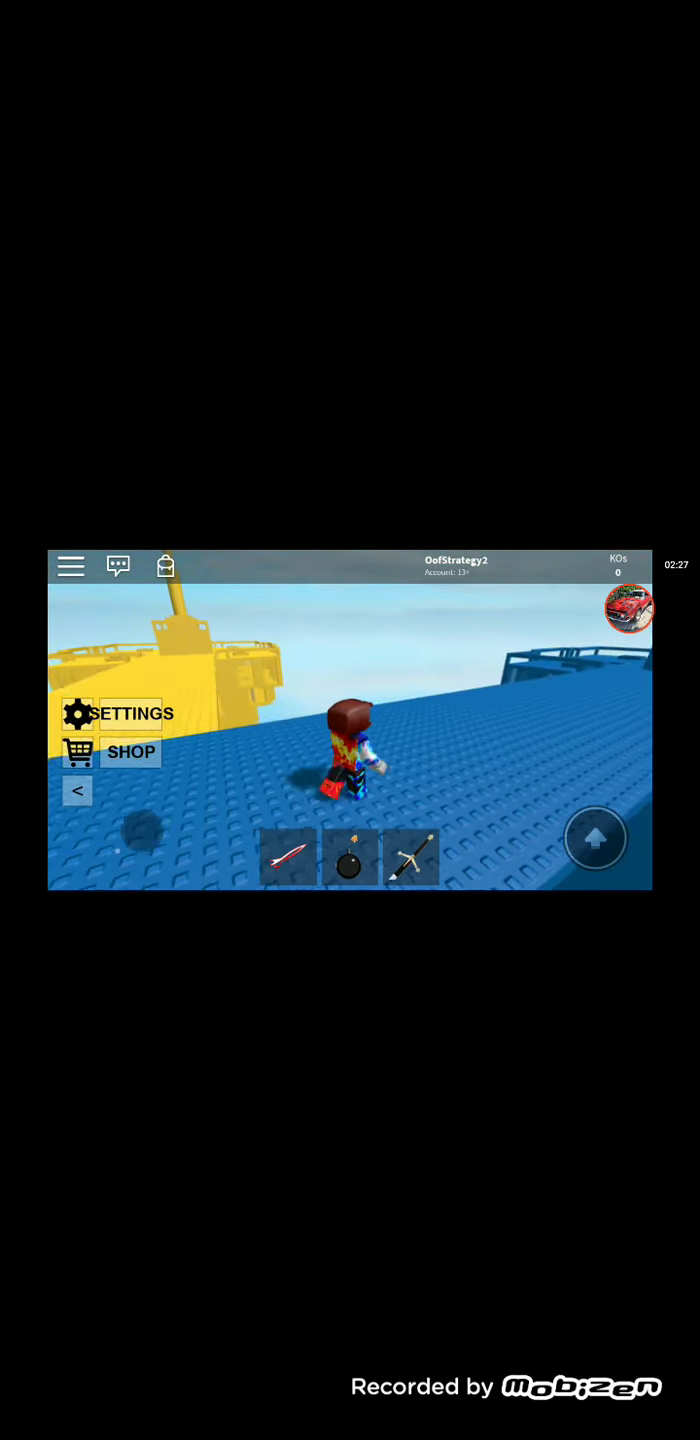
- Leave the baseplate game and join the prison game as a prisoner
{"action": "left_click", "coordinate": [289, 858]}
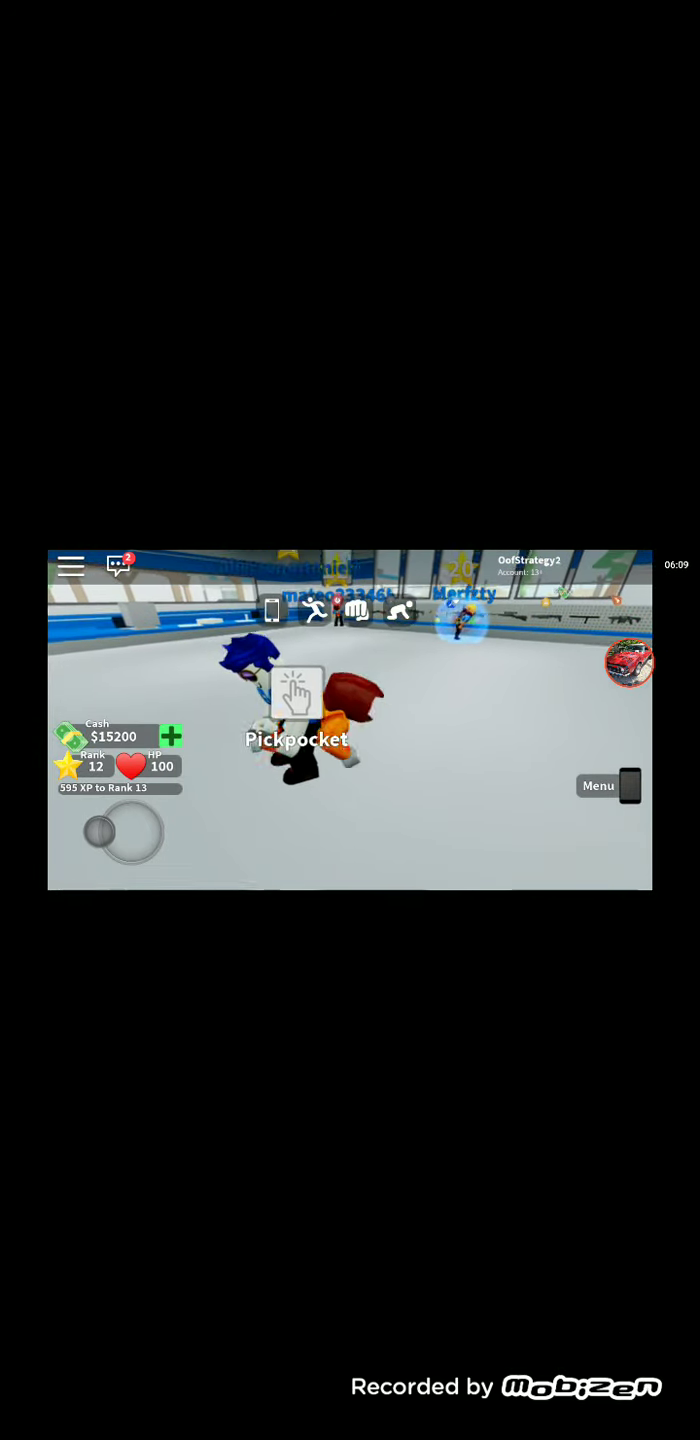
- Search the barrel and garbage can for a lockpick, then approach the locked door
{"action": "left_click", "coordinate": [297, 693]}
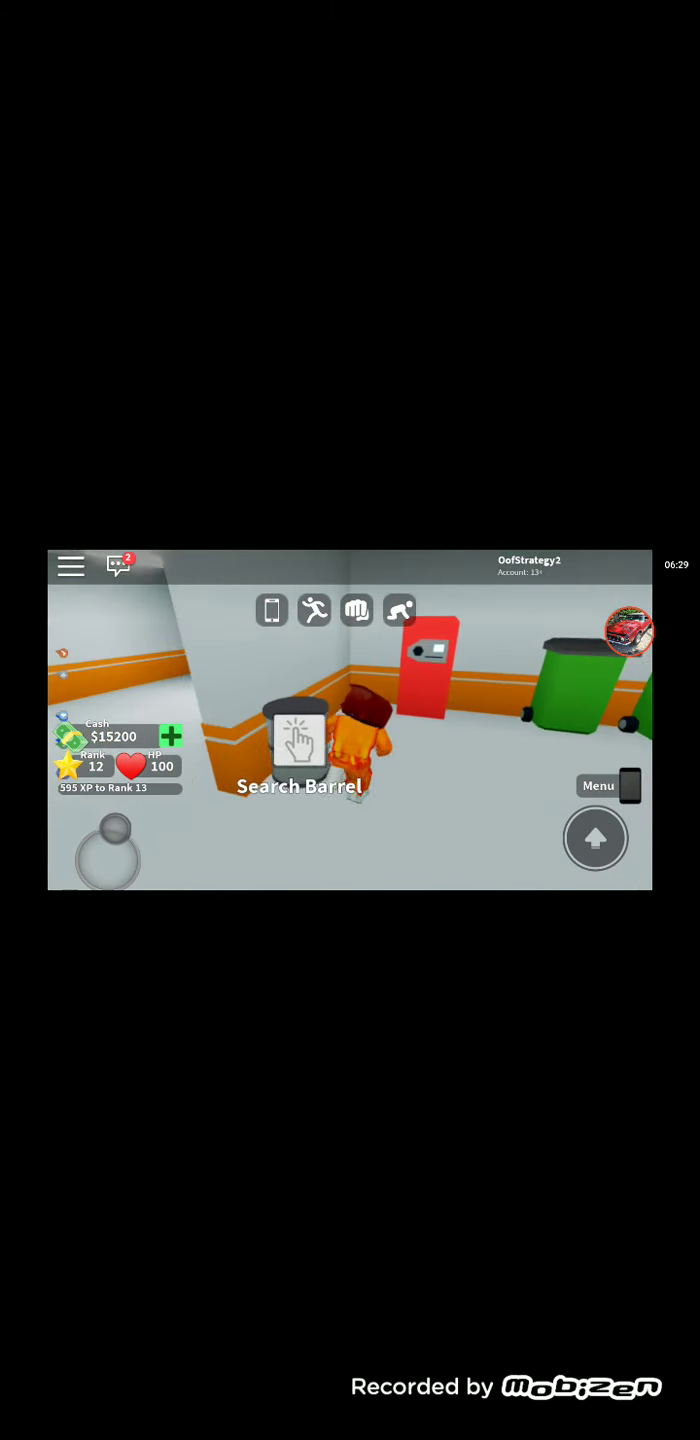
{"action": "left_click", "coordinate": [298, 740]}
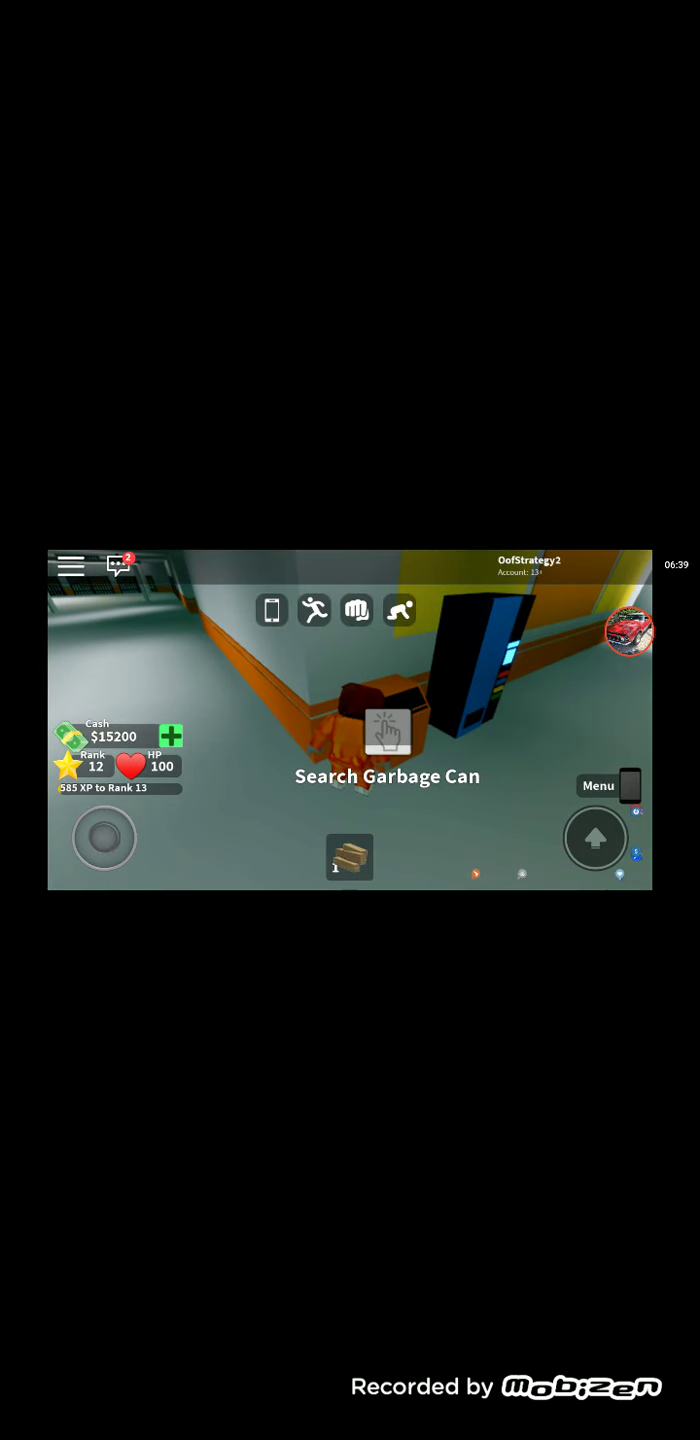
{"action": "left_click", "coordinate": [387, 730]}
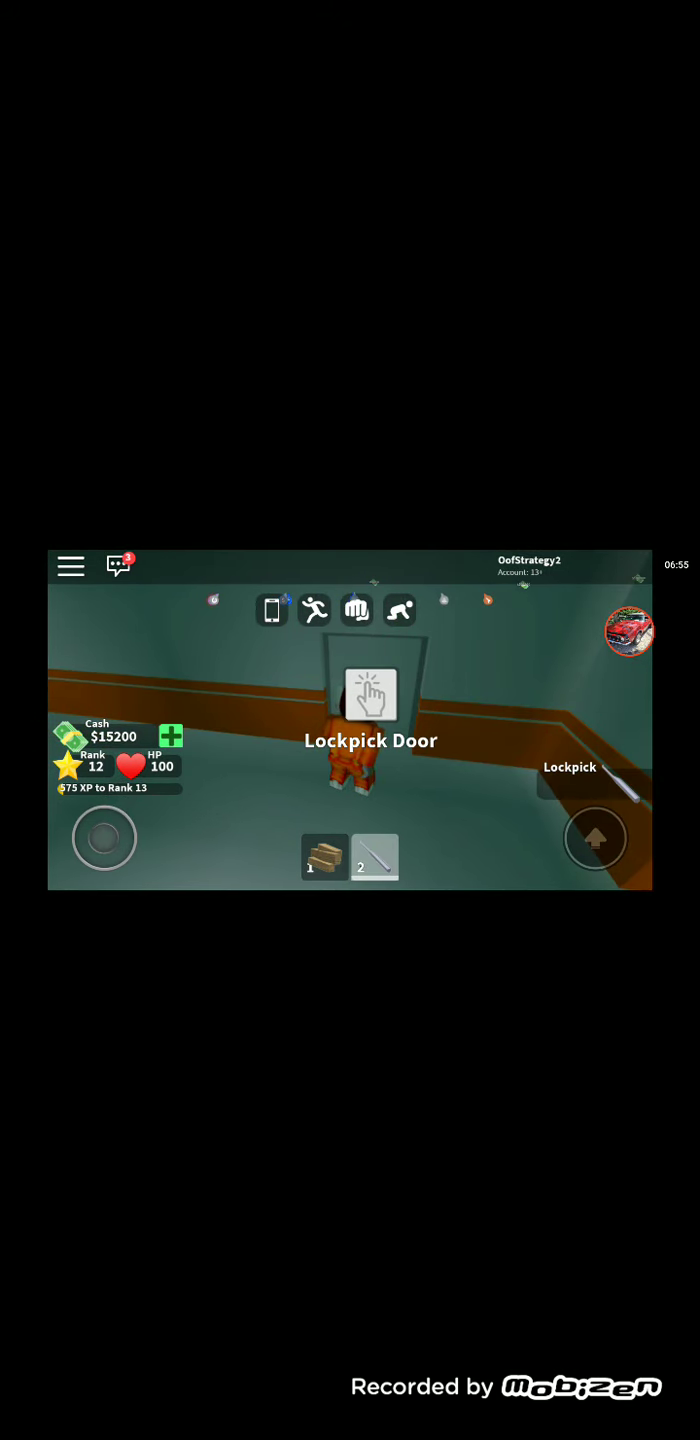
- Lockpick the cell block door and climb the staircase beyond it
{"action": "left_click", "coordinate": [370, 695]}
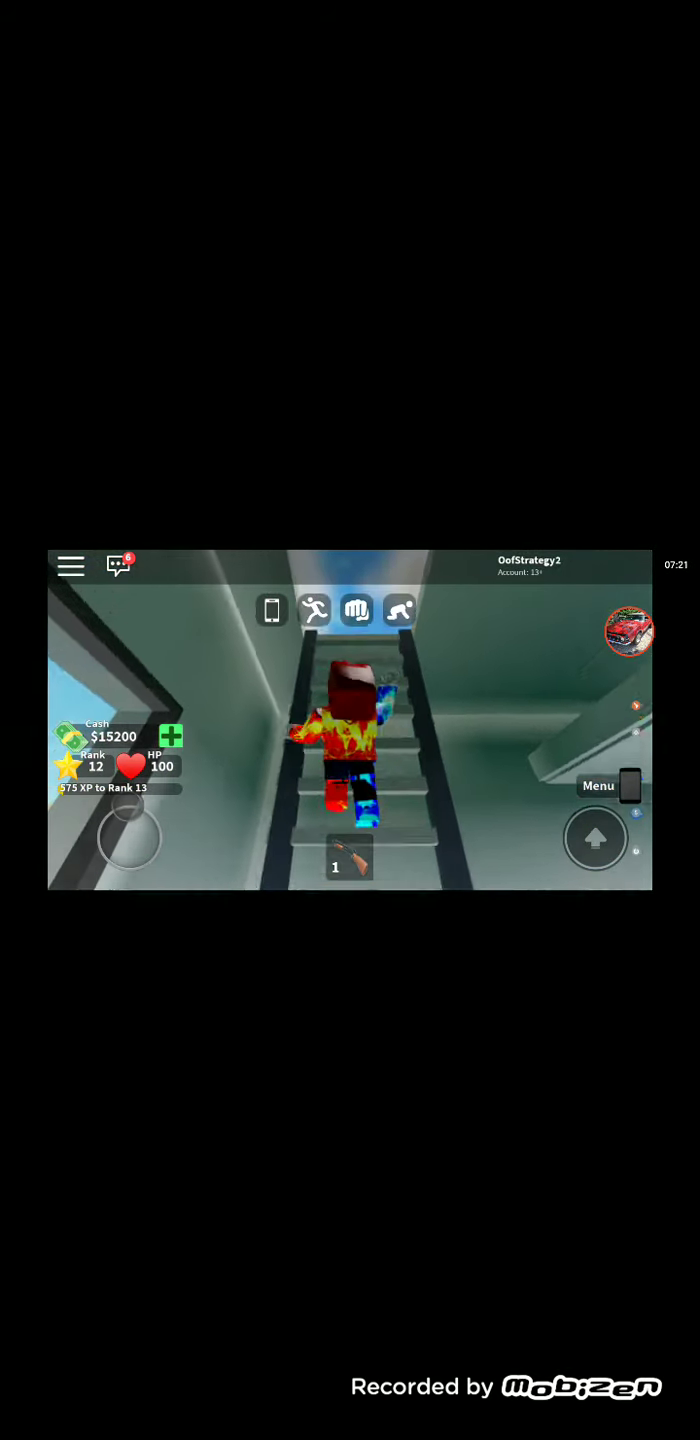
- Walk onto the city road and open the in-game phone menu
{"action": "left_click", "coordinate": [271, 611]}
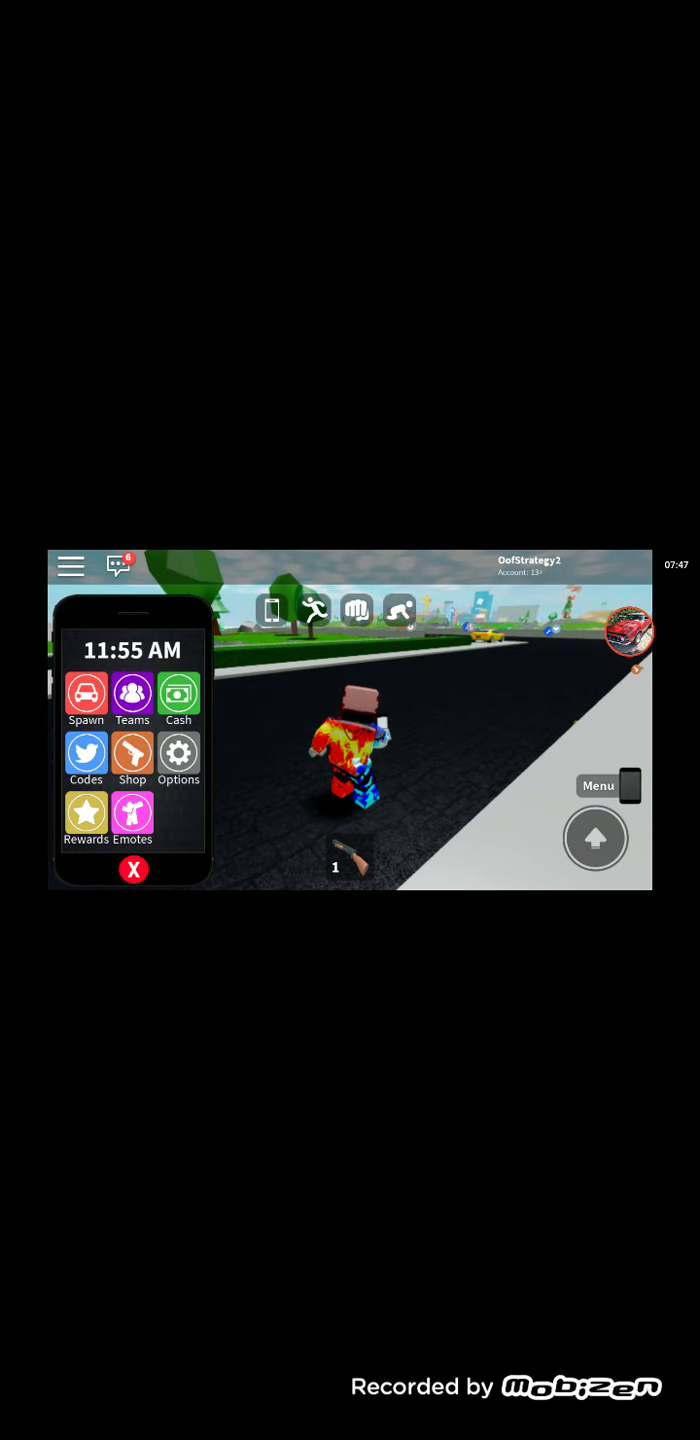